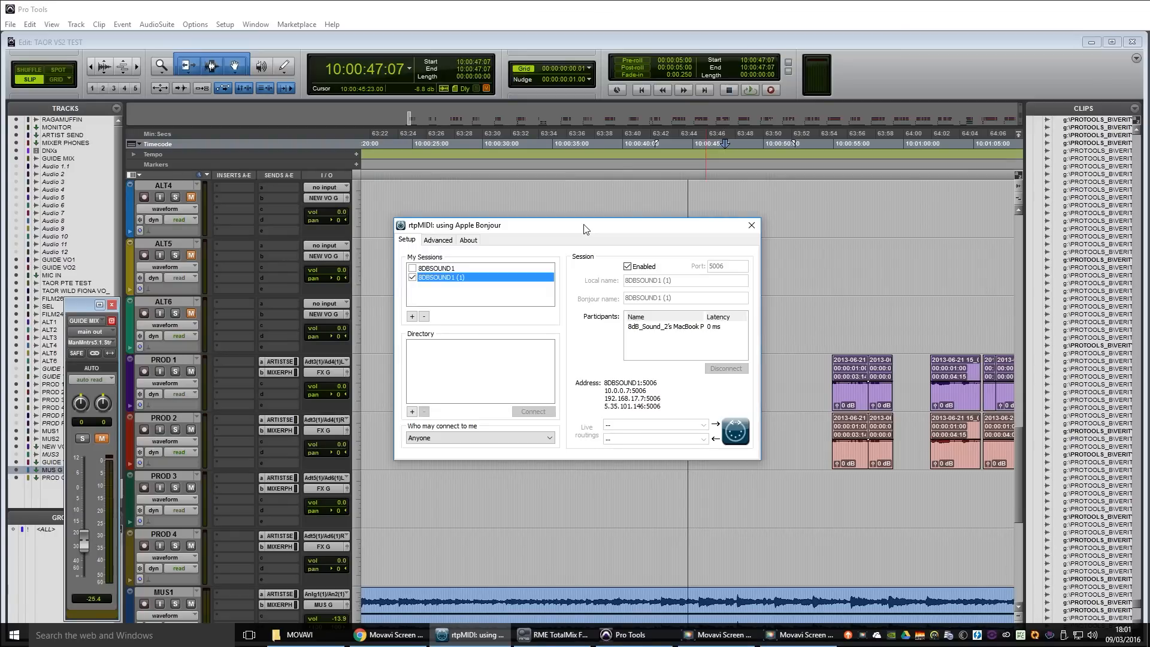
pyautogui.moveTo(575, 222)
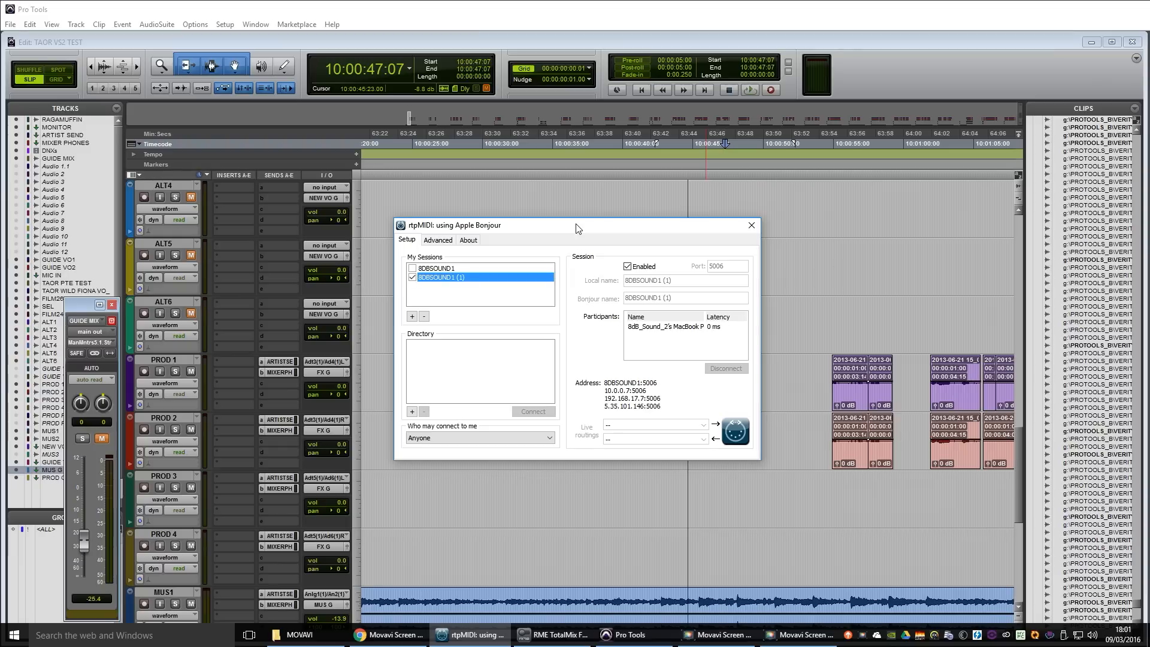
pyautogui.moveTo(581, 233)
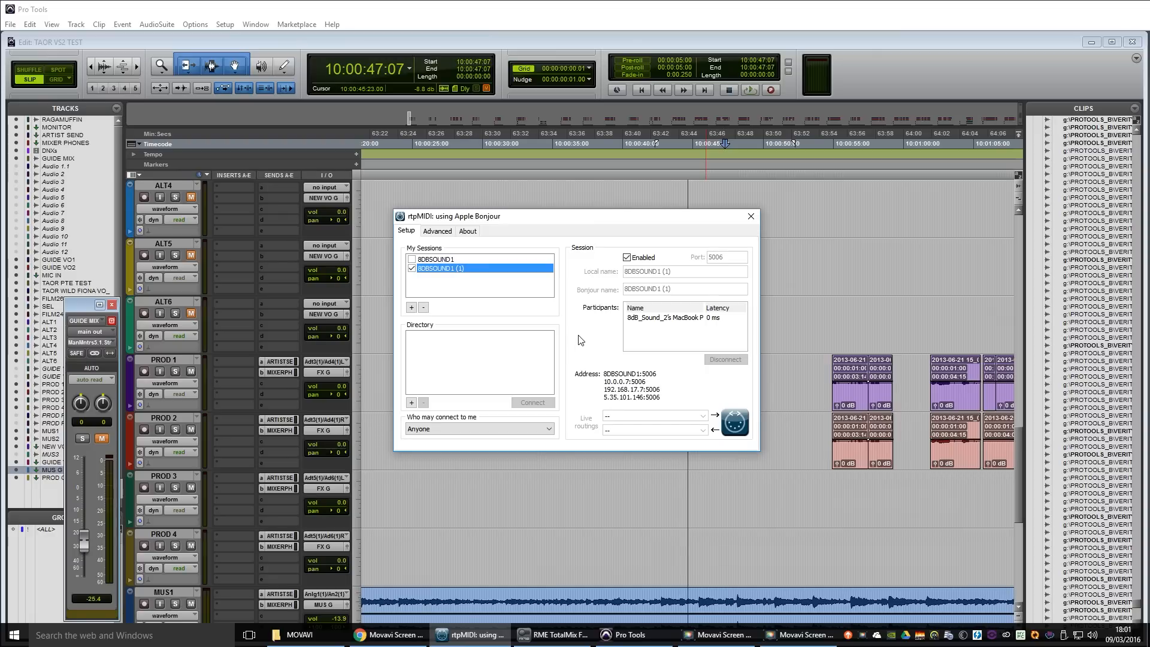
pyautogui.moveTo(578, 343)
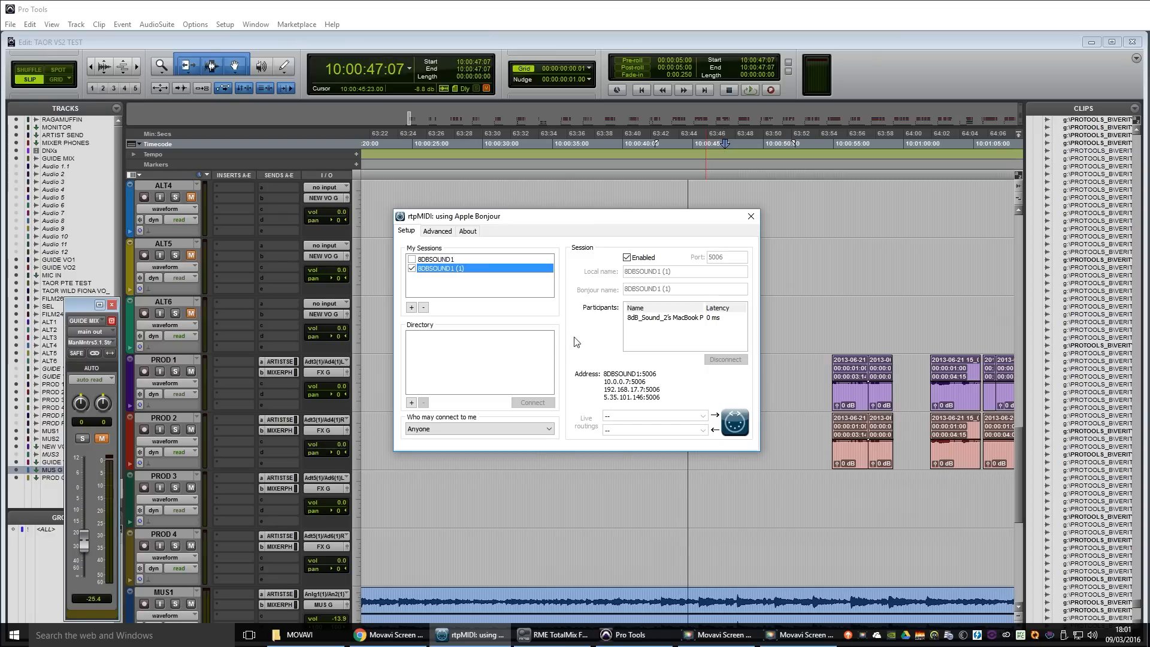
# - Close the rtpMIDI session window, leaving the Pro Tools Edit window in view
pyautogui.click(751, 215)
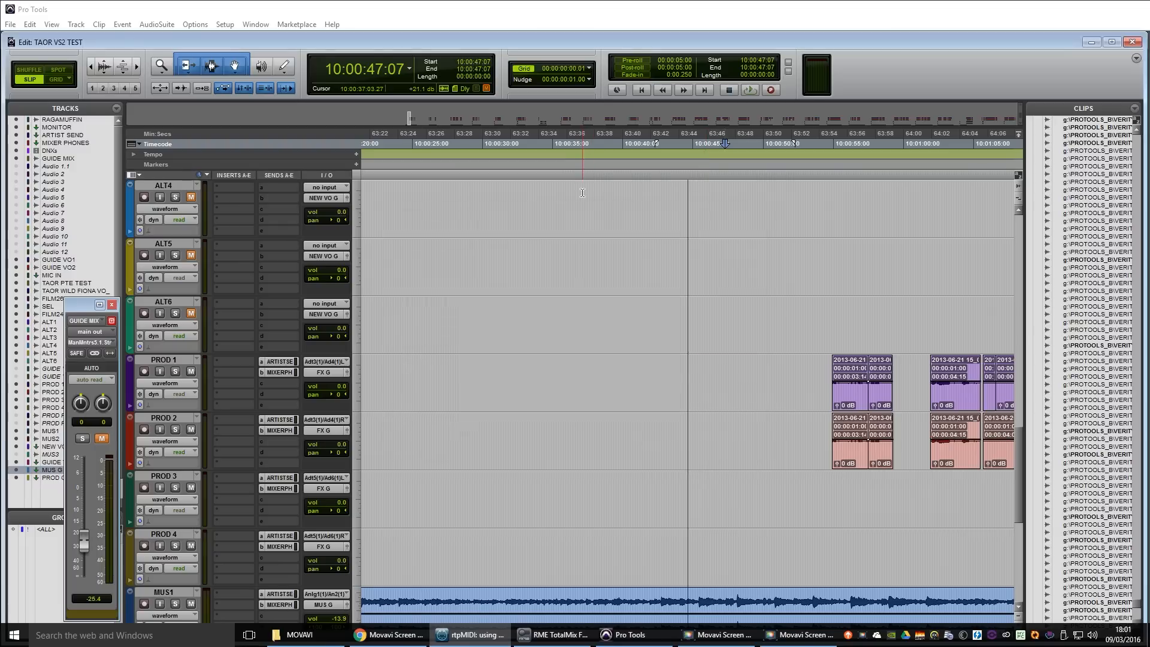
# - In Setup > Peripherals, review the Machine Control and Synchronization pages for the BDBSOUND1 (1) port
pyautogui.click(225, 24)
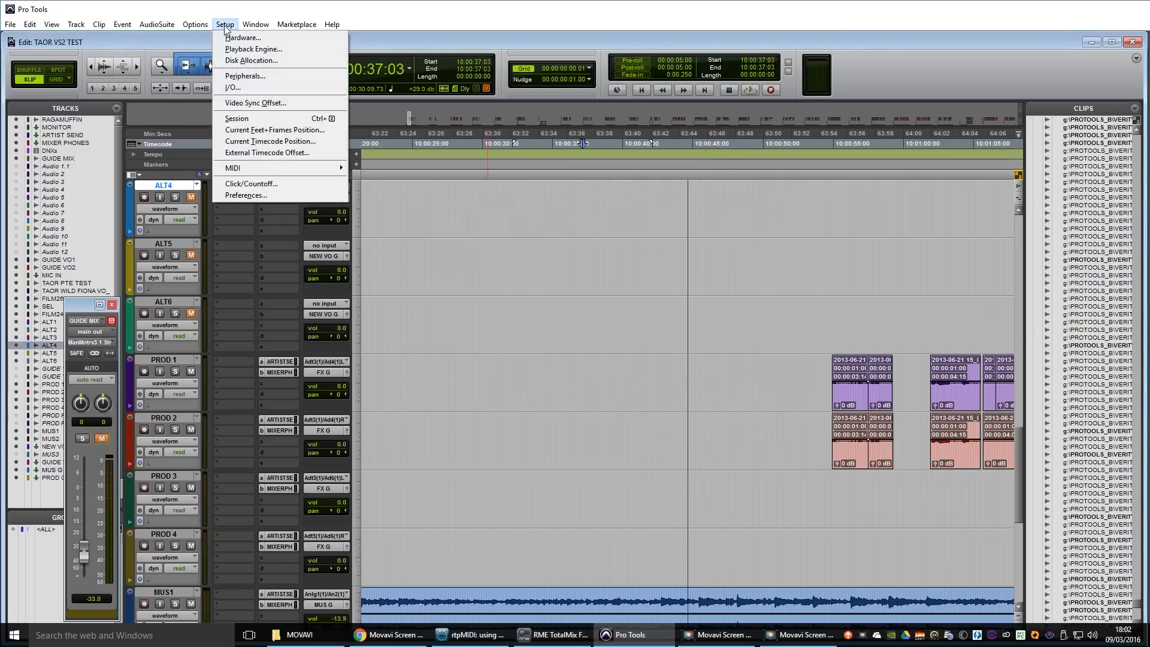
pyautogui.click(245, 75)
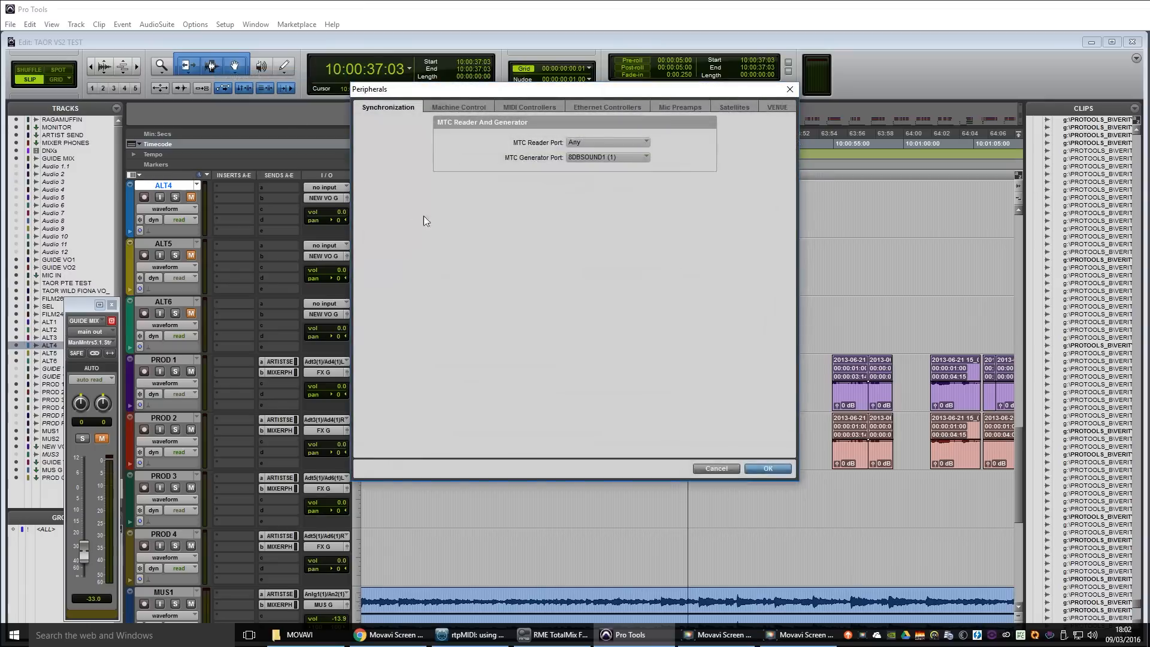
pyautogui.click(458, 106)
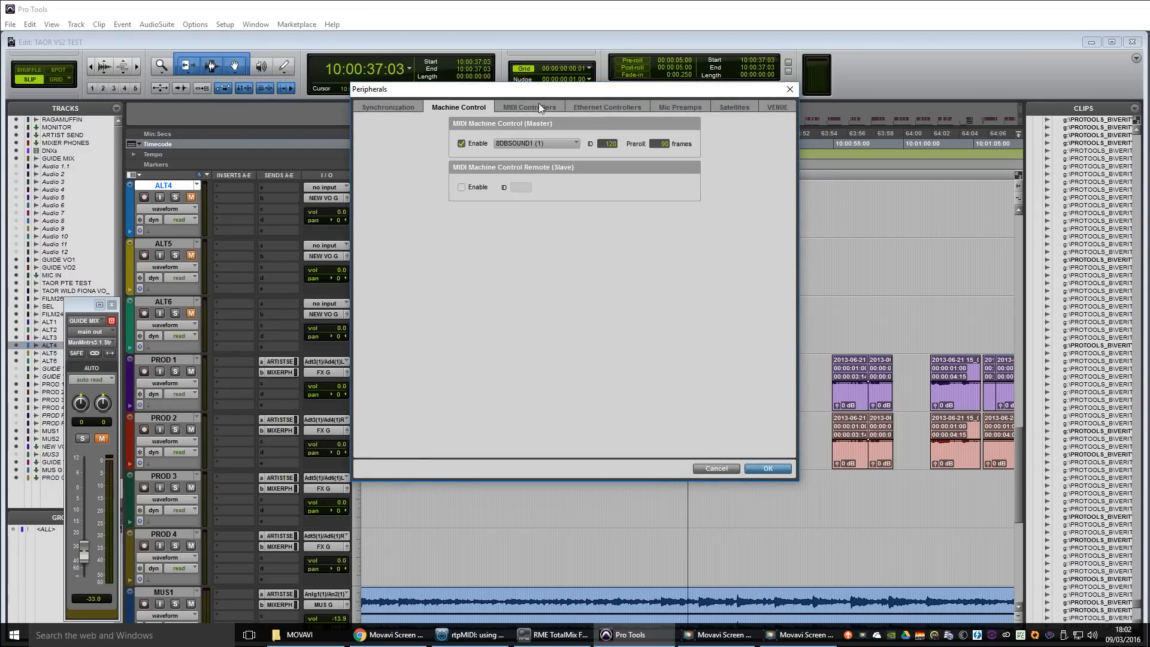
pyautogui.click(387, 107)
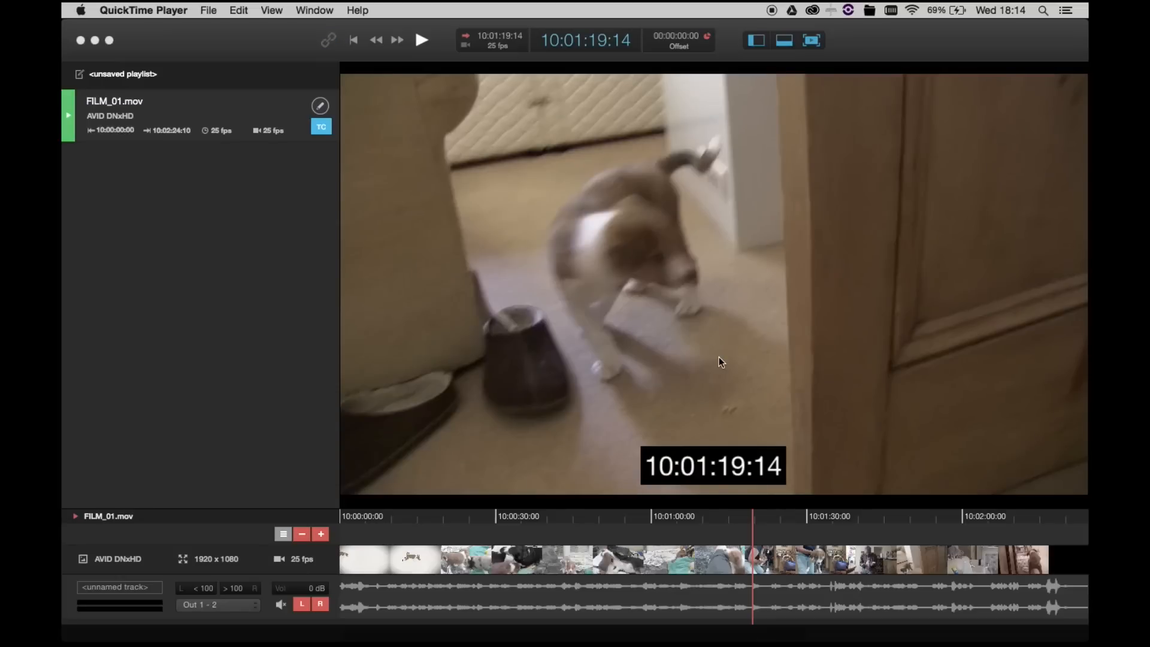
pyautogui.moveTo(625, 410)
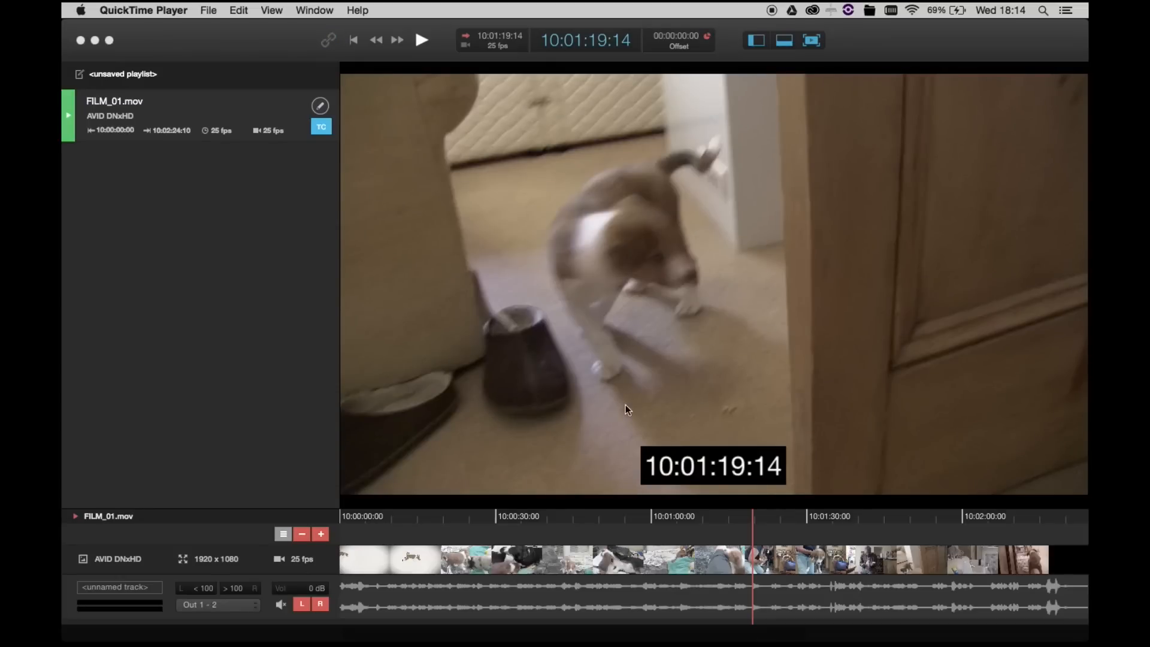
pyautogui.moveTo(273, 169)
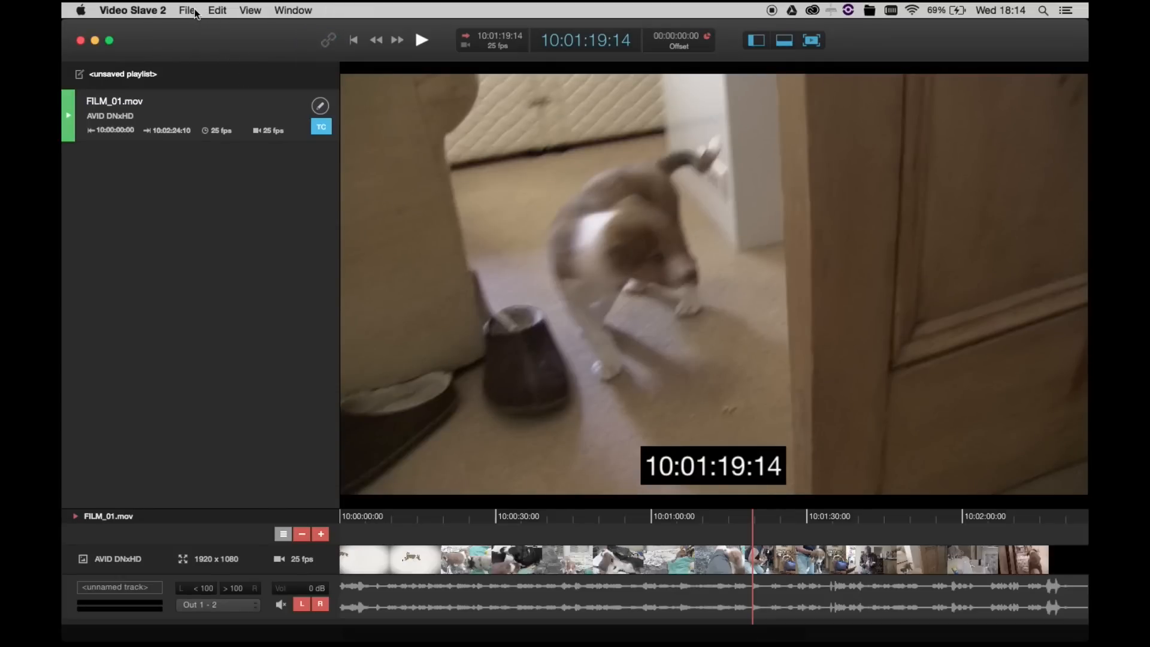
# - Start importing an ADR cue/subtitle file from the File menu
pyautogui.click(187, 9)
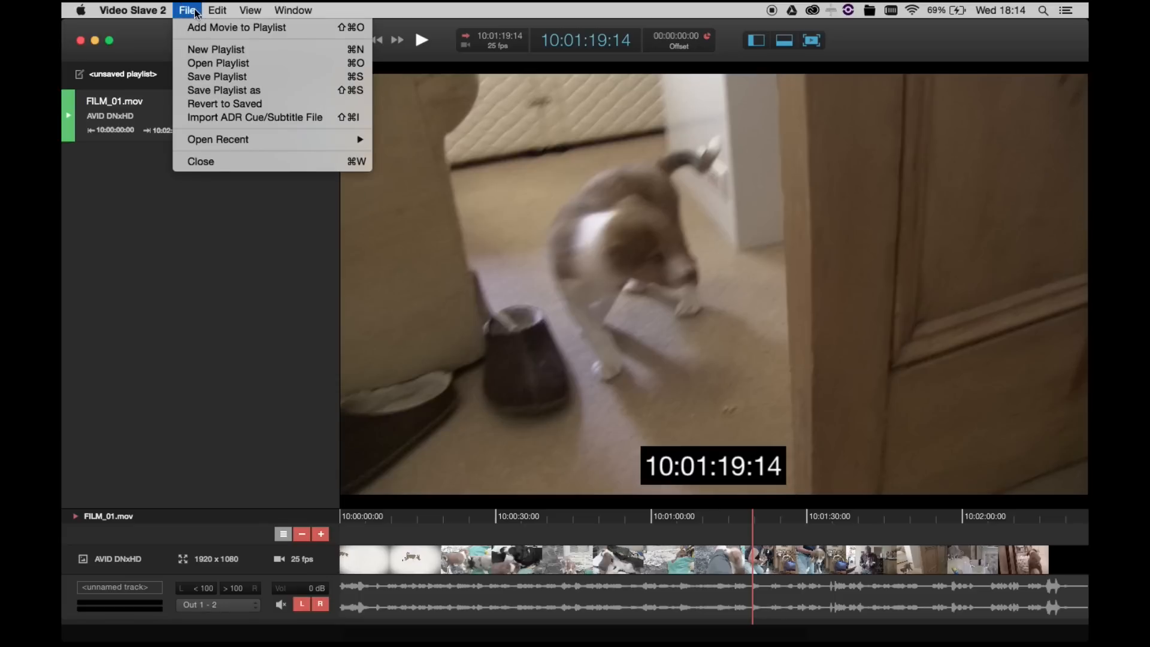
pyautogui.moveTo(283, 123)
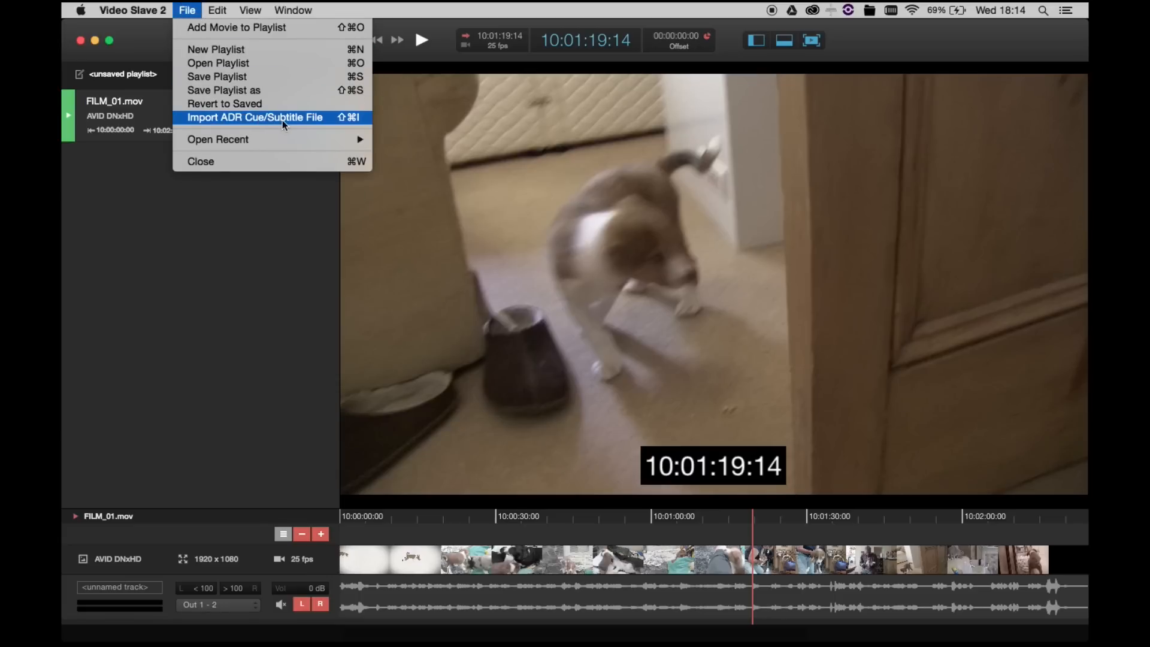
pyautogui.moveTo(287, 122)
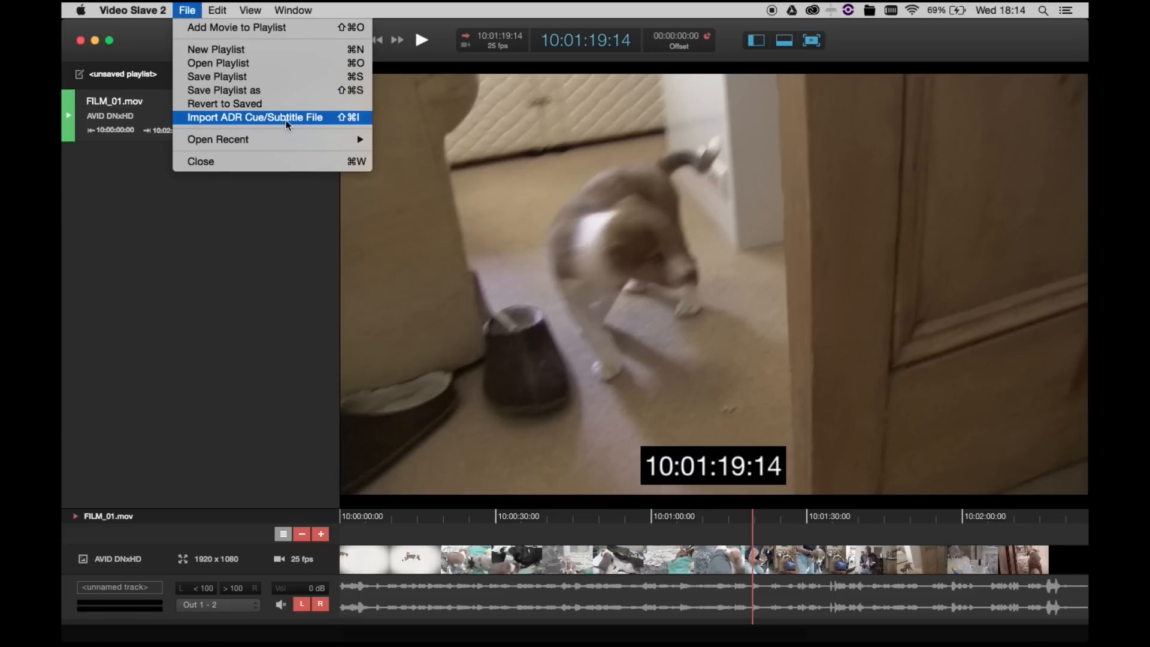
pyautogui.click(254, 117)
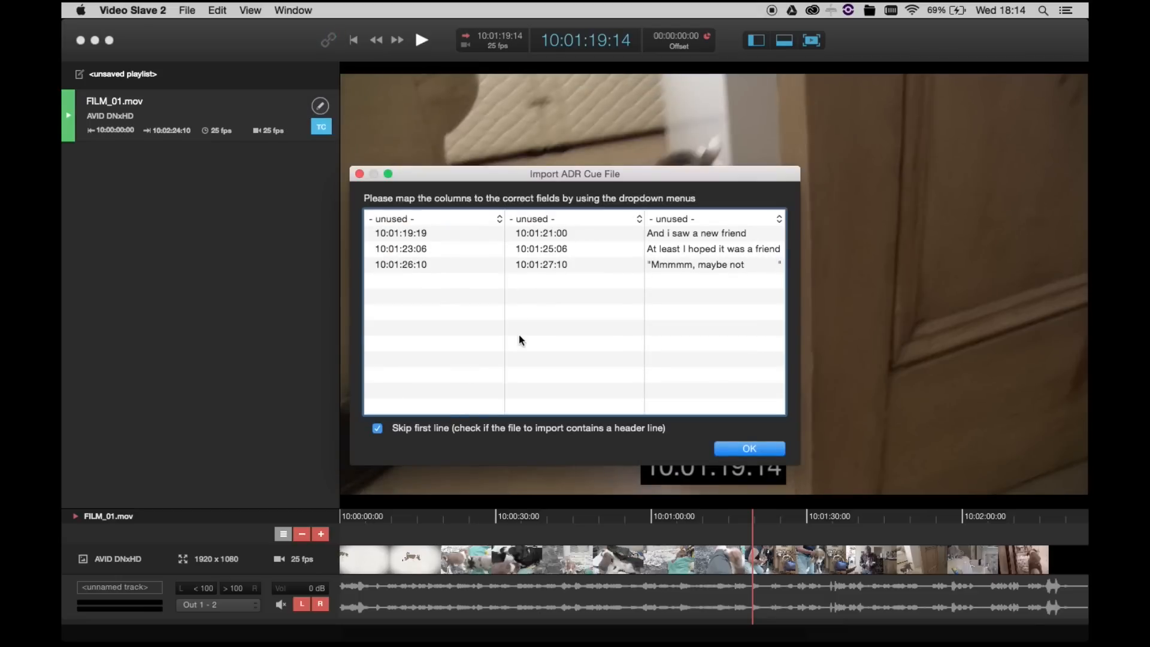
pyautogui.moveTo(477, 348)
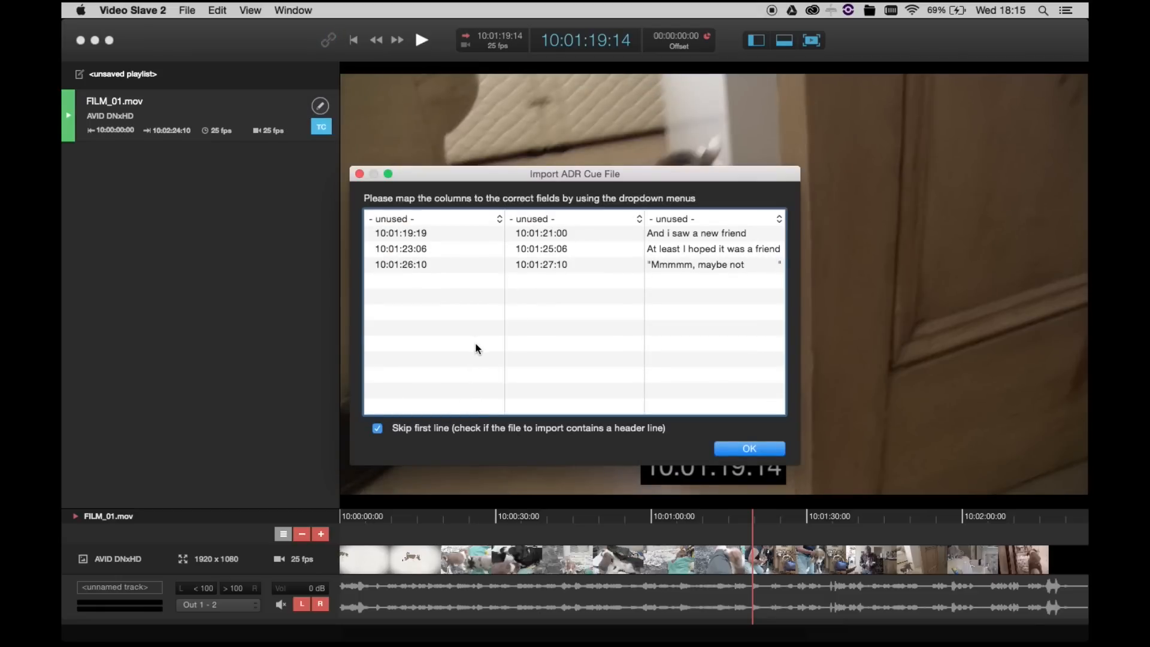
pyautogui.moveTo(450, 215)
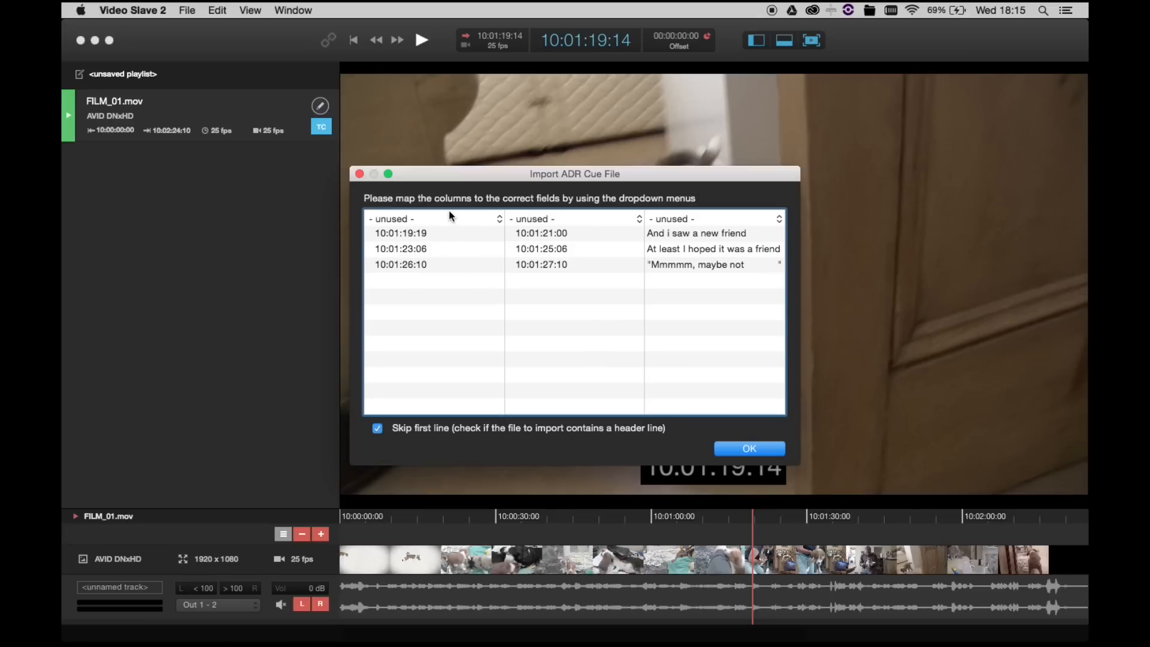
# - Map the columns to Start TC, End TC and Text, keep the first line, and confirm the import
pyautogui.click(433, 218)
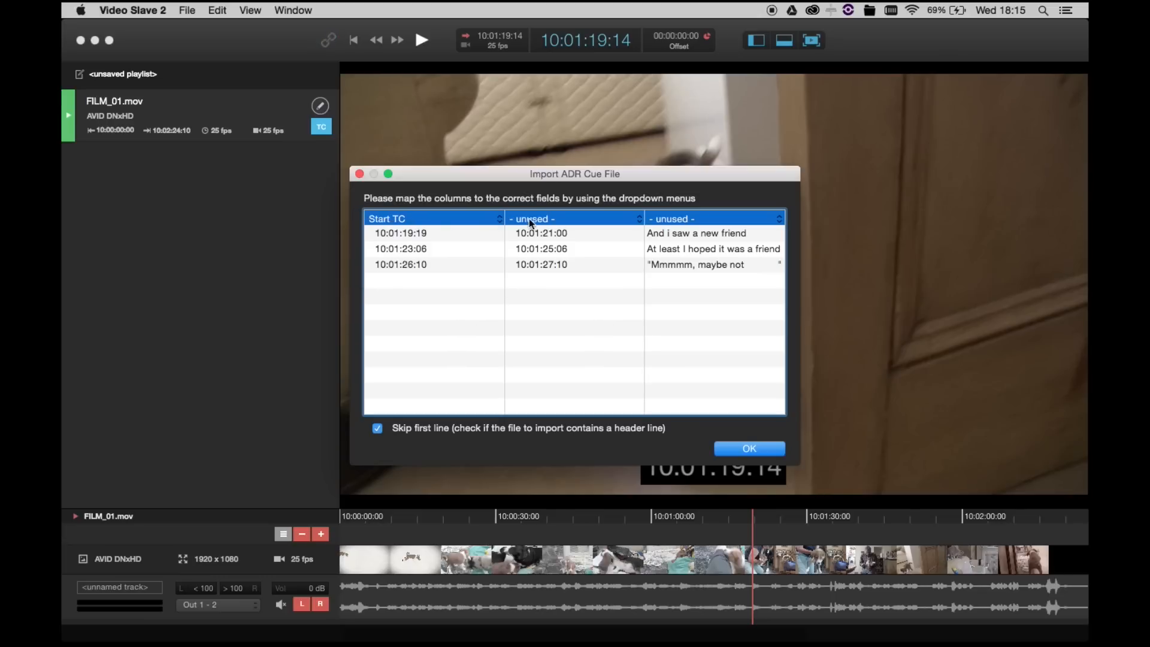
pyautogui.click(573, 218)
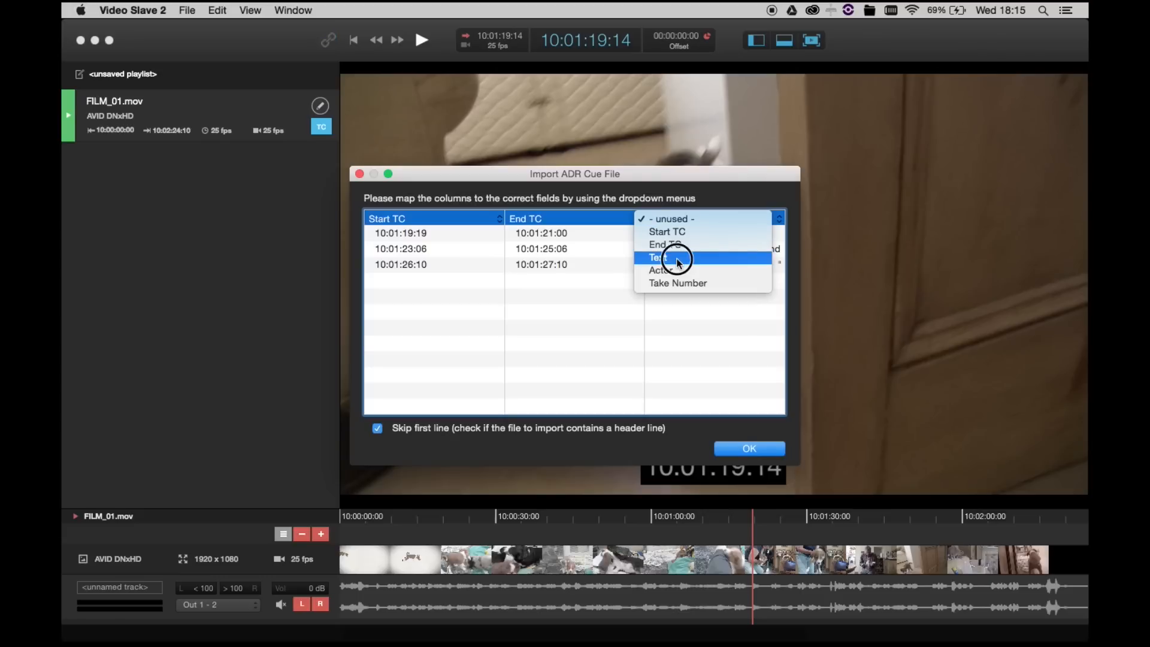
pyautogui.click(658, 256)
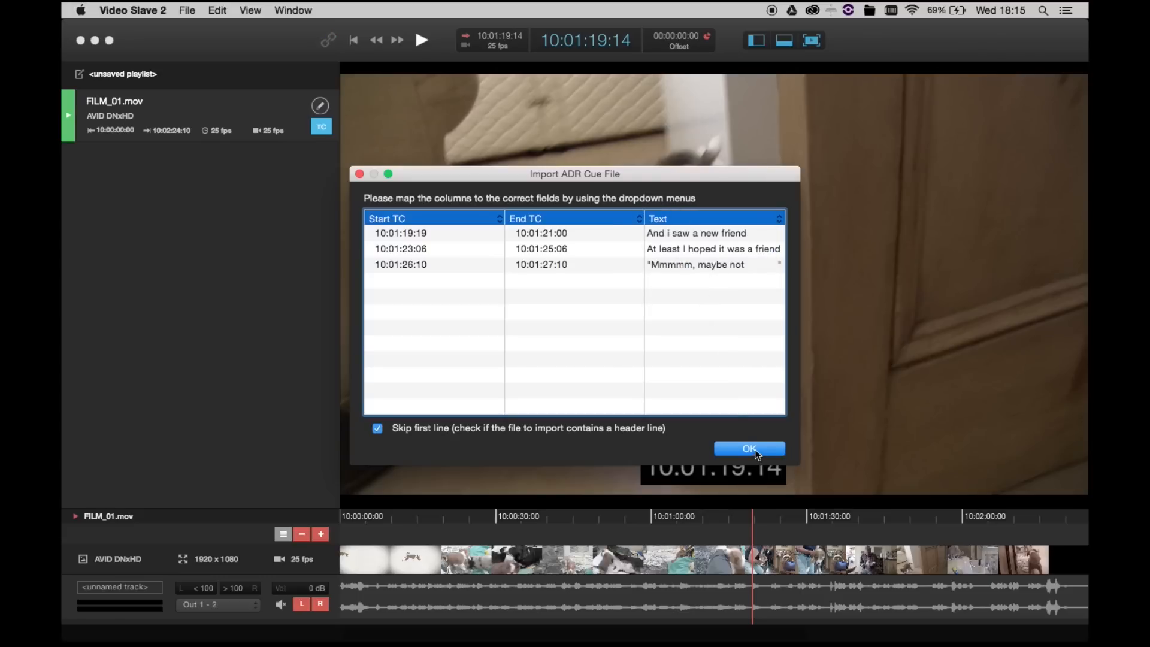
pyautogui.click(376, 427)
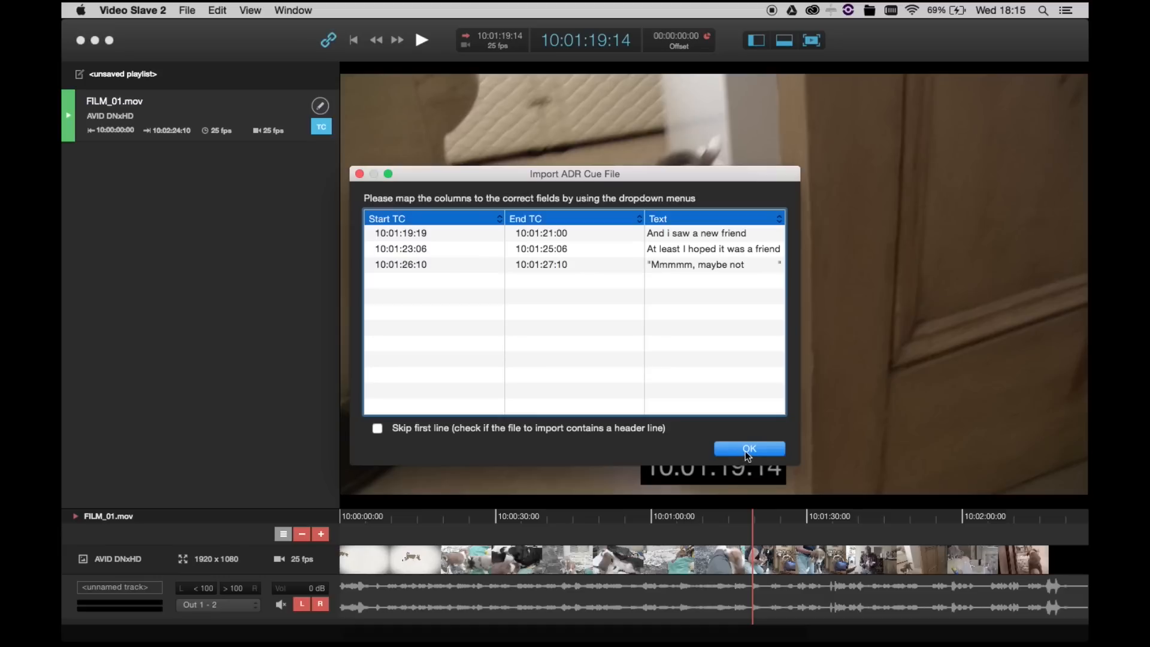
pyautogui.click(749, 448)
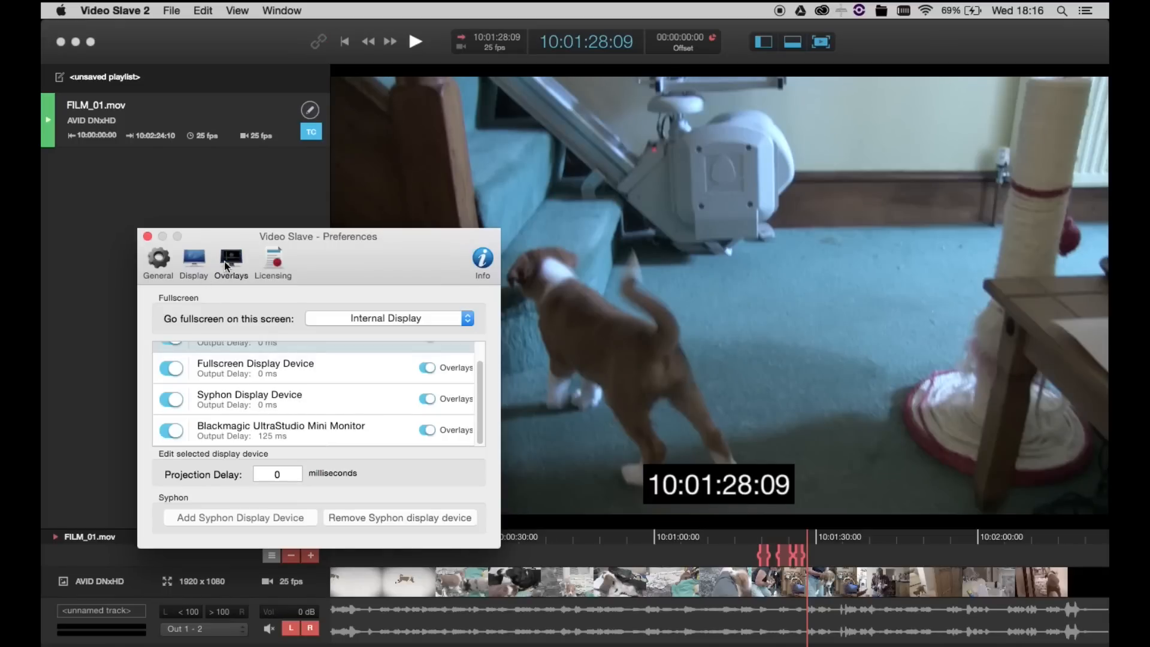
# - In Overlays preferences set the streamer colour to red, check ADR Cue, and close the window
pyautogui.click(230, 256)
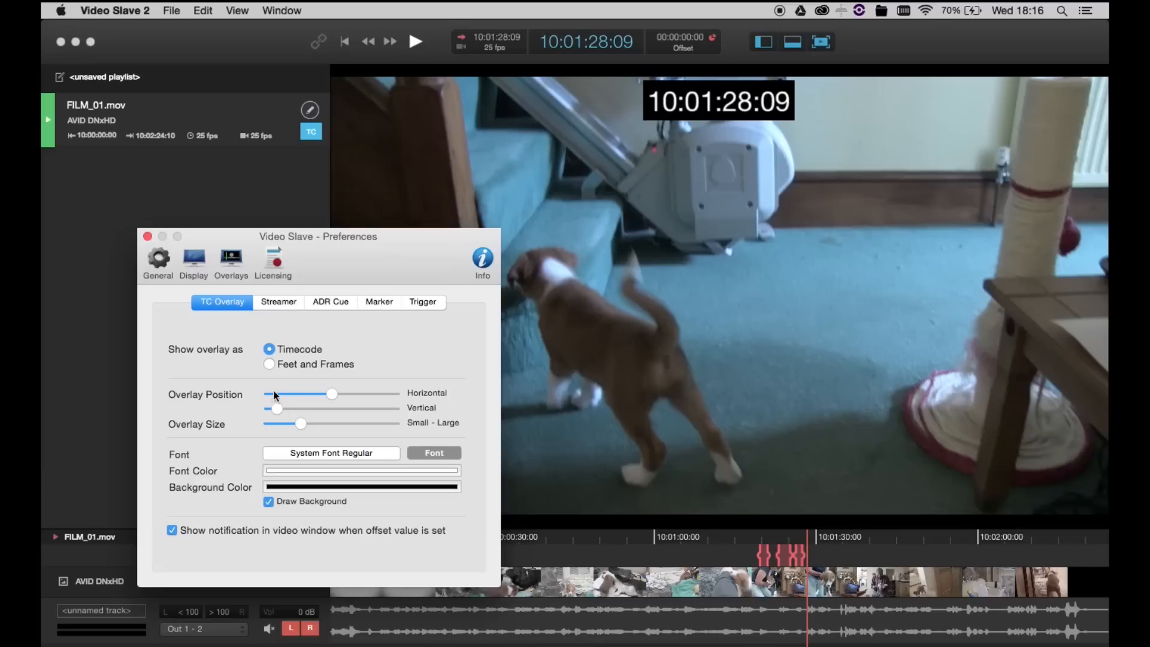
pyautogui.click(278, 301)
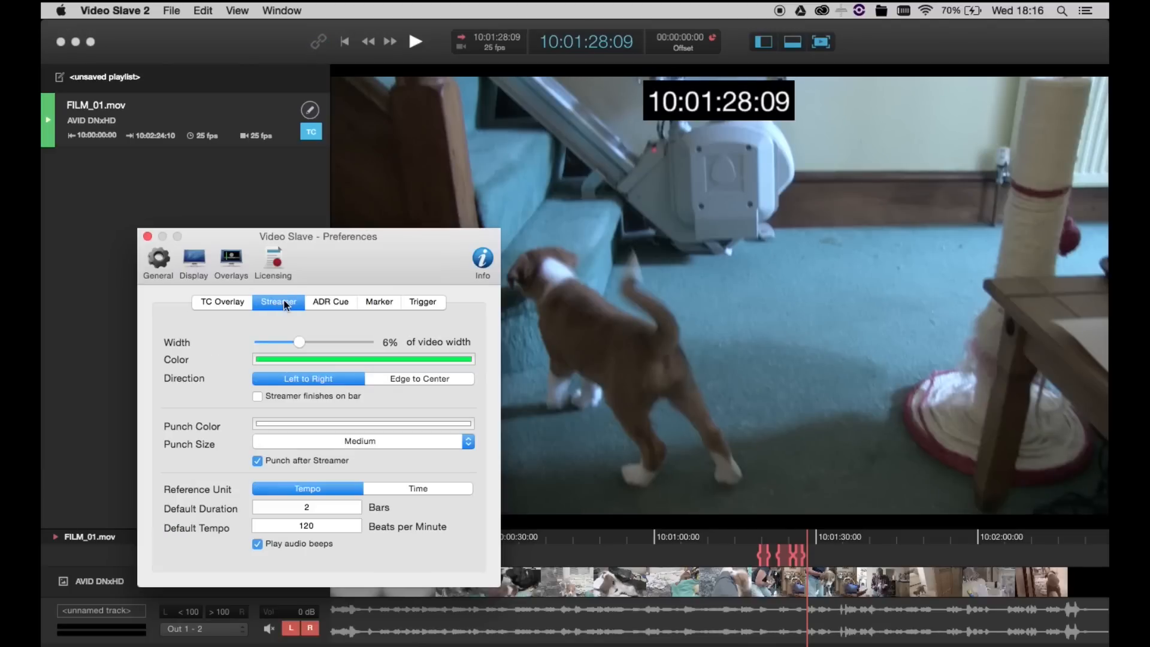
pyautogui.click(362, 359)
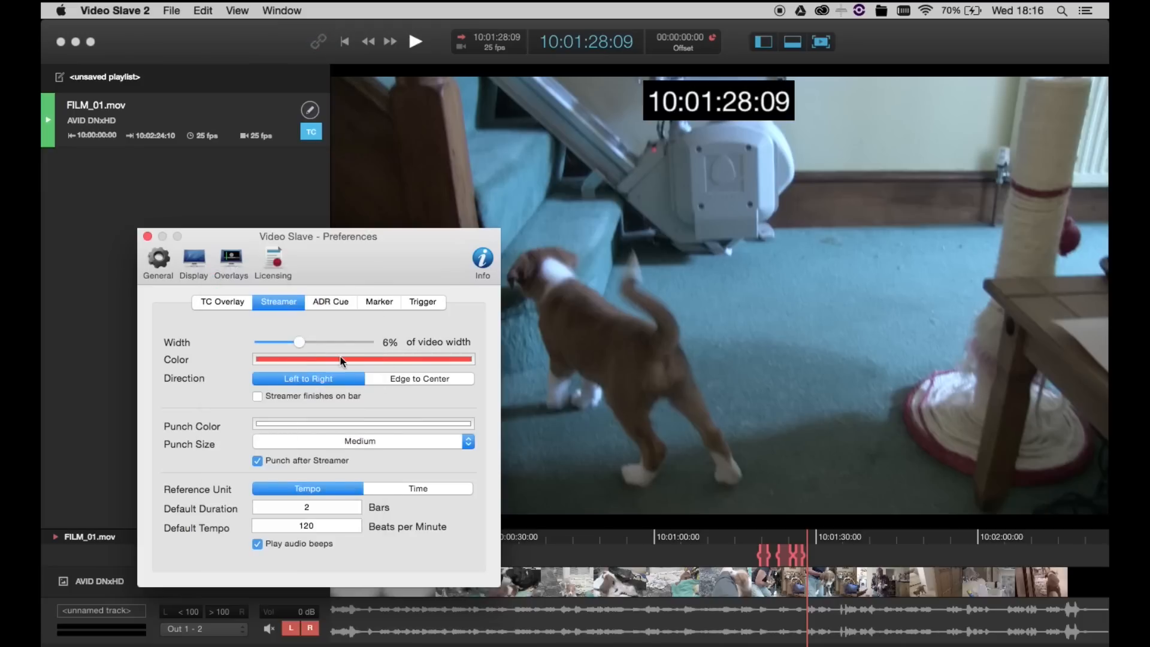
pyautogui.click(330, 302)
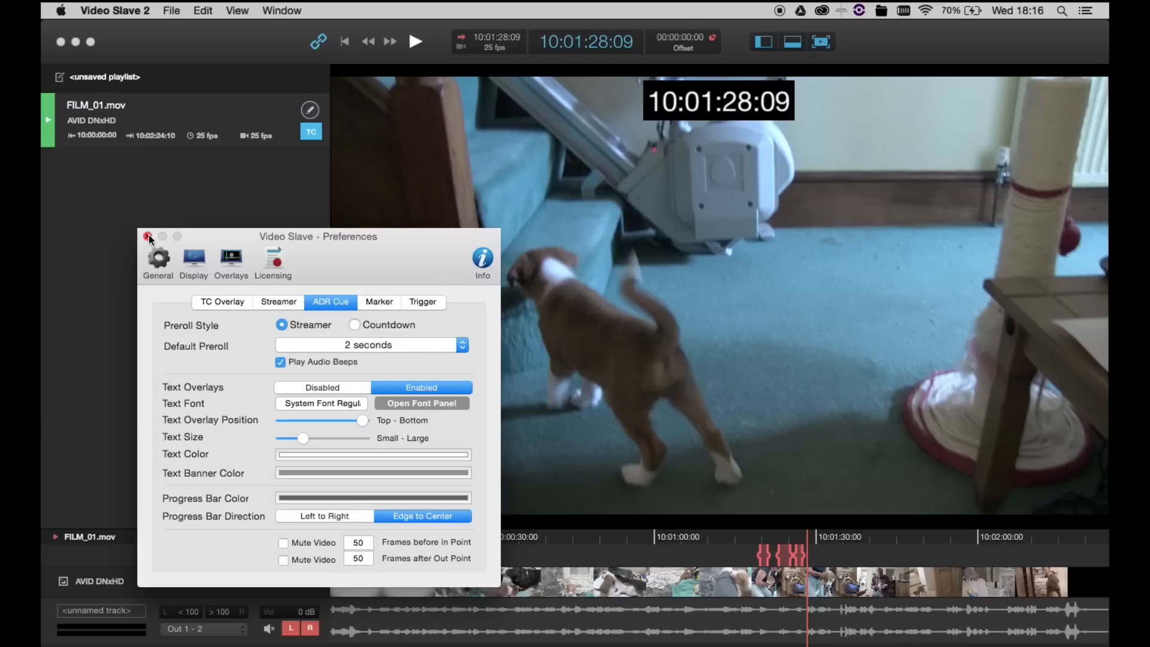
pyautogui.click(147, 236)
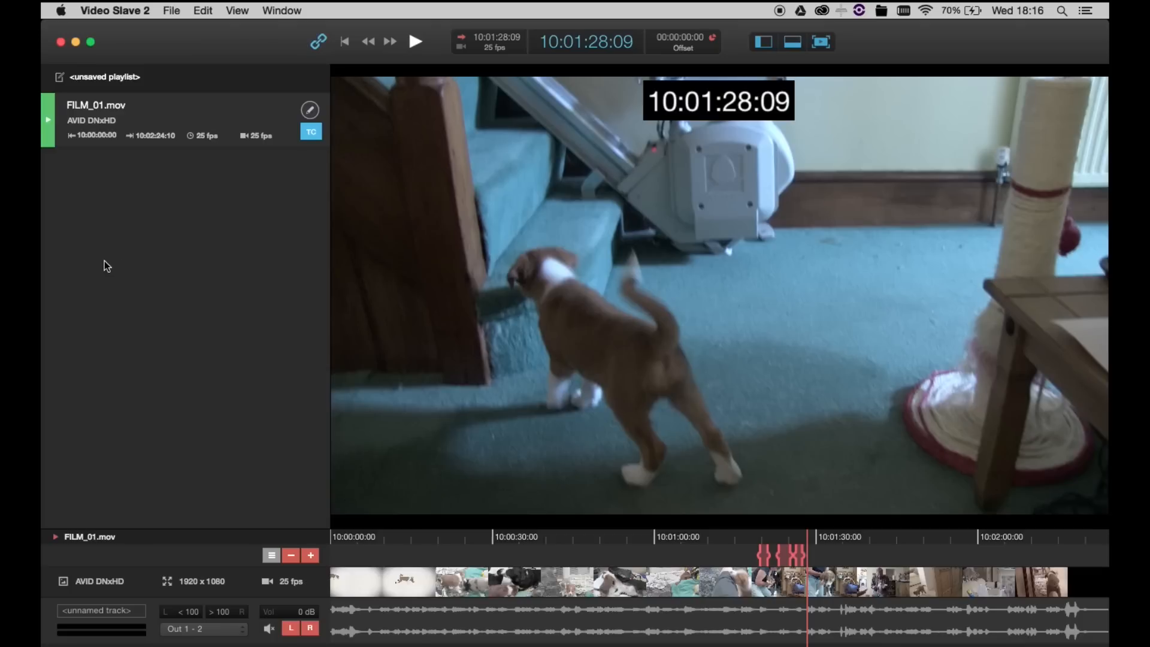